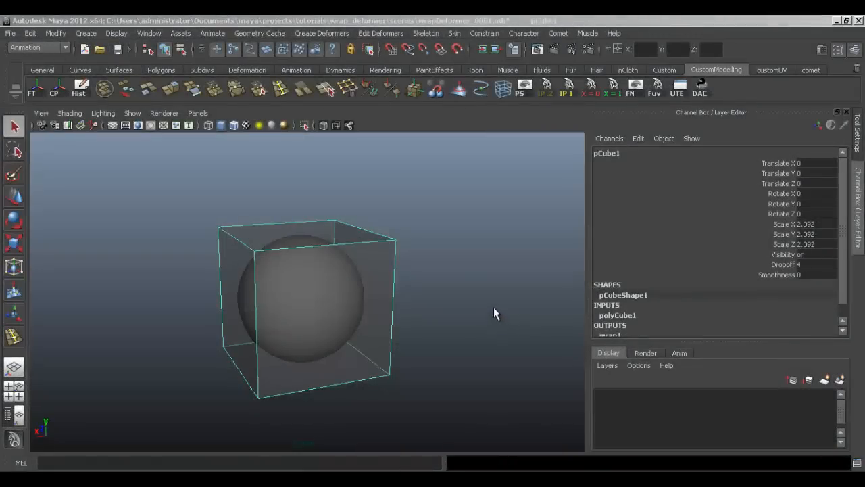
{"action": "mouse_move", "coordinate": [496, 299]}
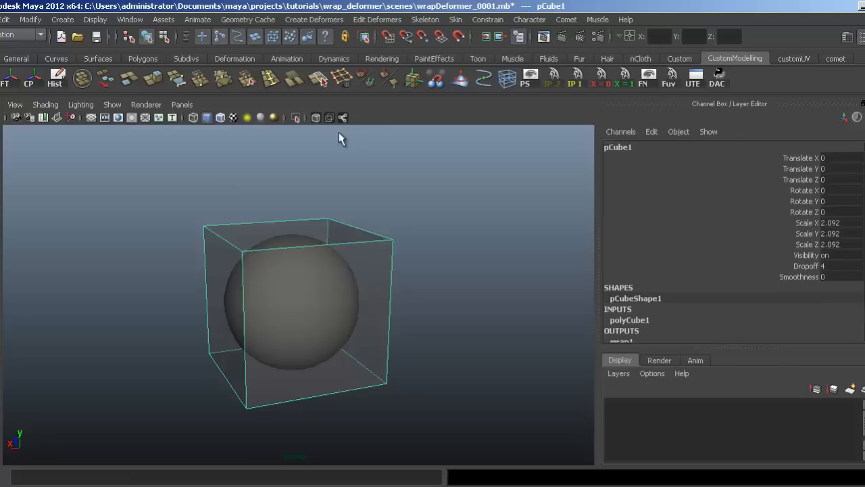
{"action": "mouse_move", "coordinate": [344, 139]}
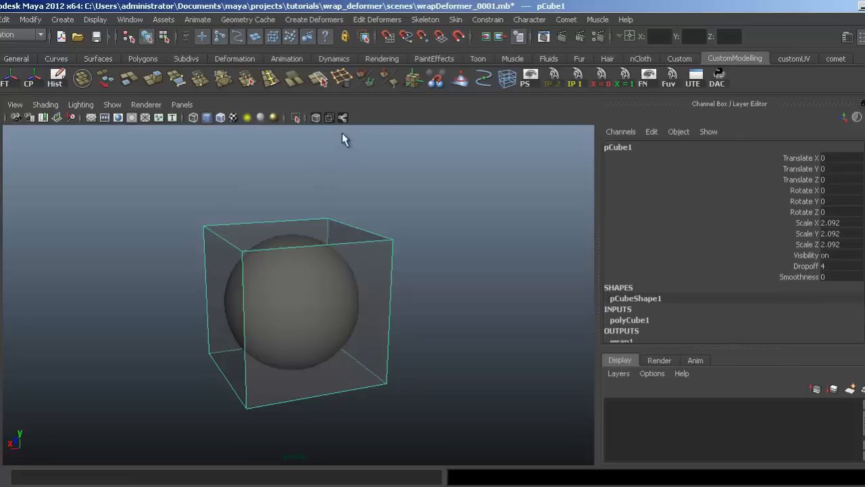
{"action": "mouse_move", "coordinate": [451, 212]}
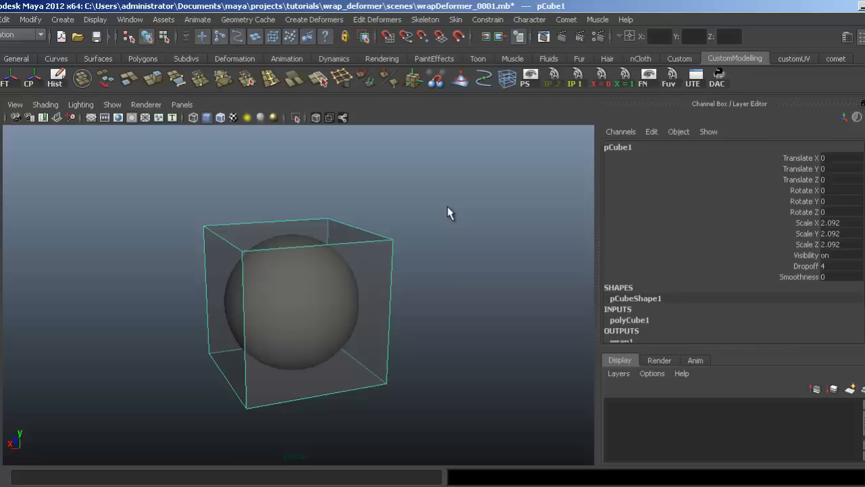
{"action": "mouse_move", "coordinate": [390, 248]}
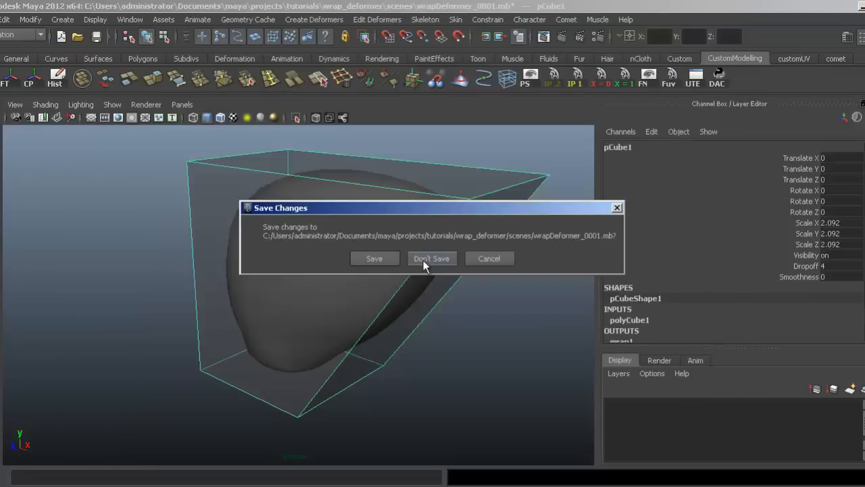
Step: Discard the sphere scene's changes, orbit around wheelRim1, and view it from the front
{"action": "left_click", "coordinate": [432, 258]}
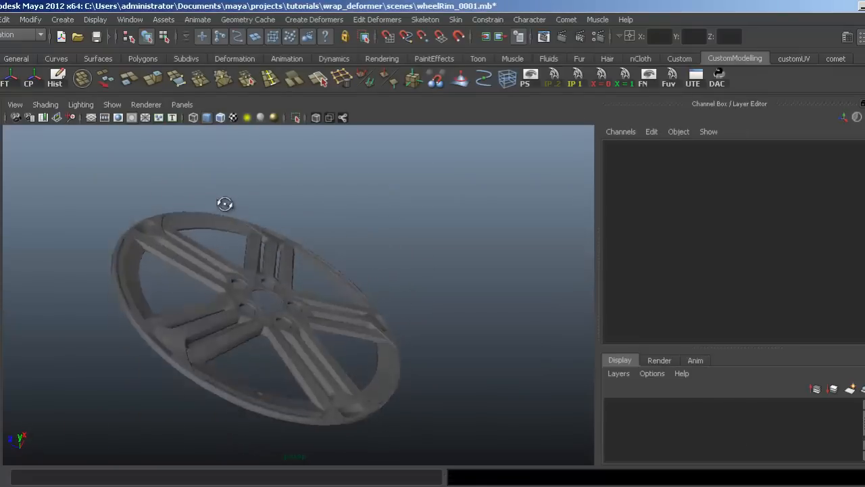
{"action": "left_click_drag", "start_coordinate": [225, 203], "coordinate": [307, 237]}
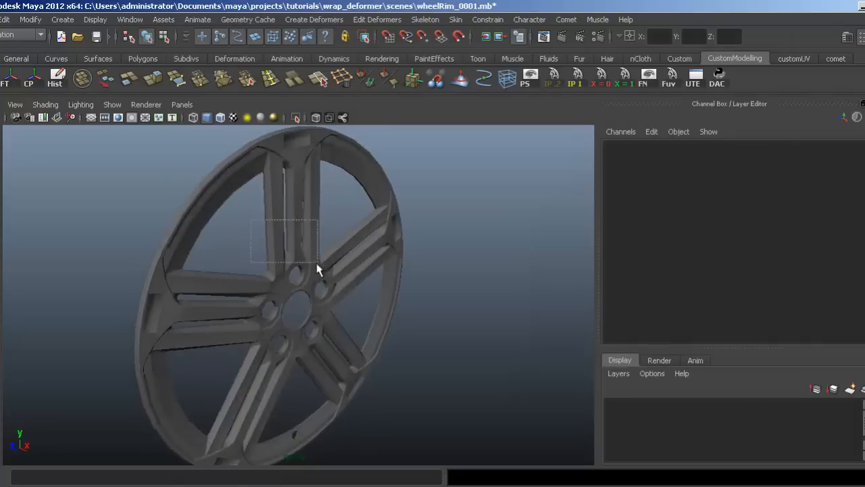
{"action": "left_click", "coordinate": [297, 271]}
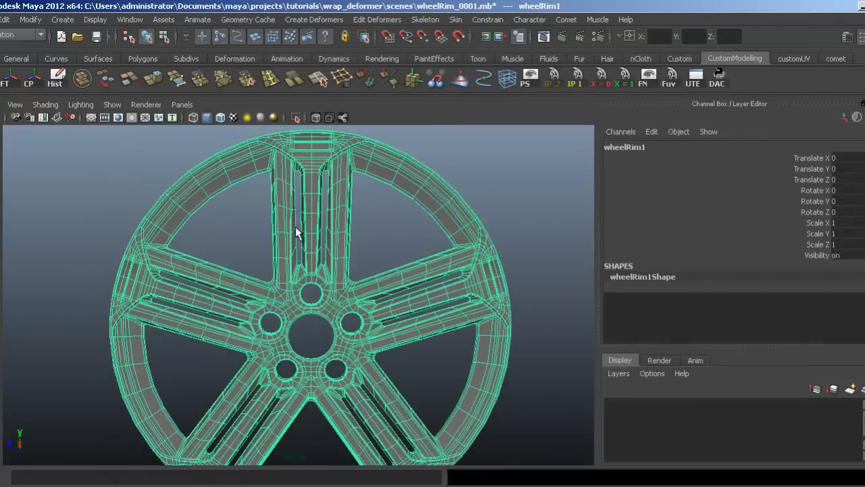
{"action": "left_click", "coordinate": [321, 224]}
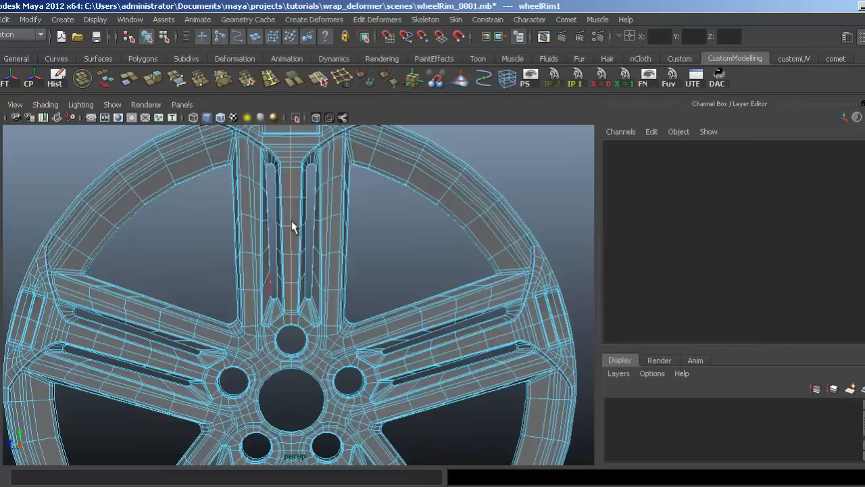
{"action": "right_click", "coordinate": [292, 220]}
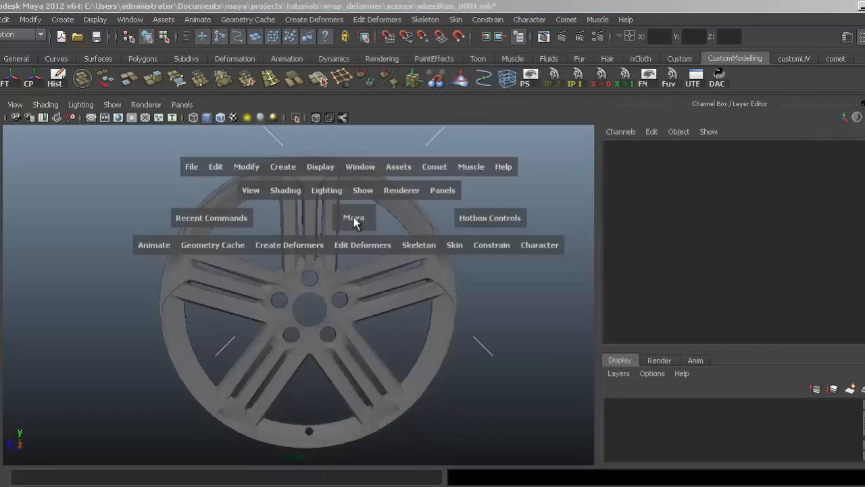
Step: Create a polygon cylinder rotated 90° in Z with uniform scale 9.523
{"action": "left_click", "coordinate": [282, 167]}
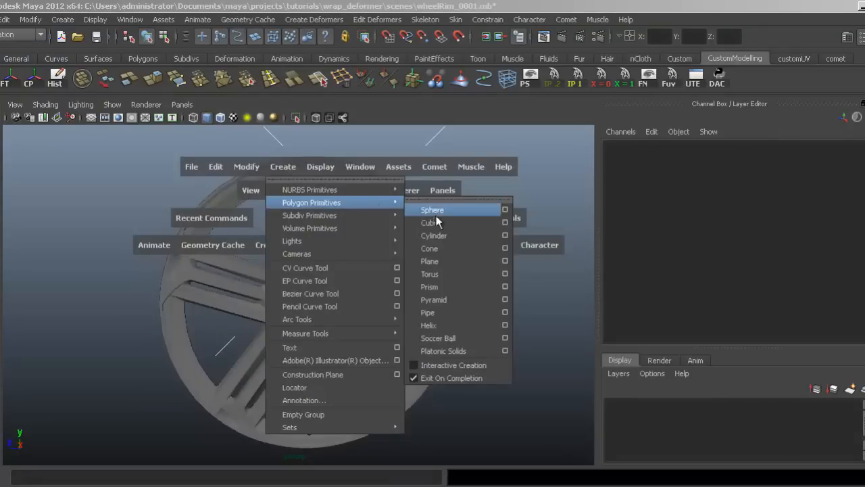
{"action": "left_click", "coordinate": [434, 236]}
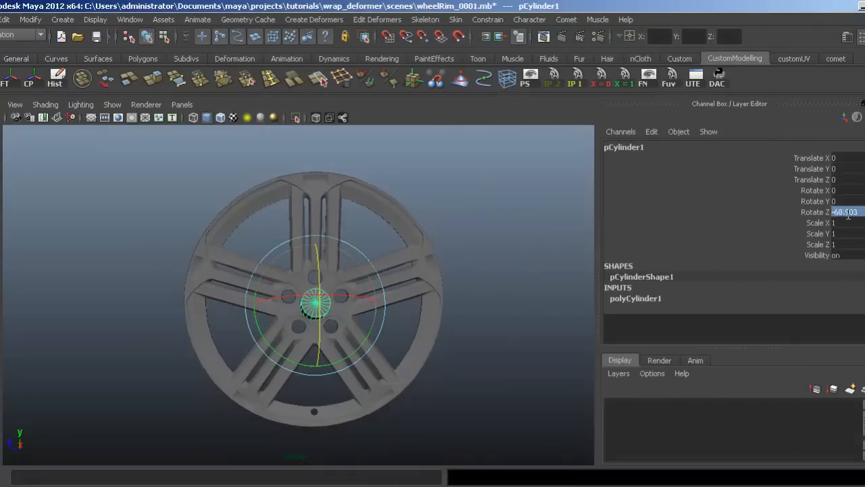
{"action": "type", "text": "90"}
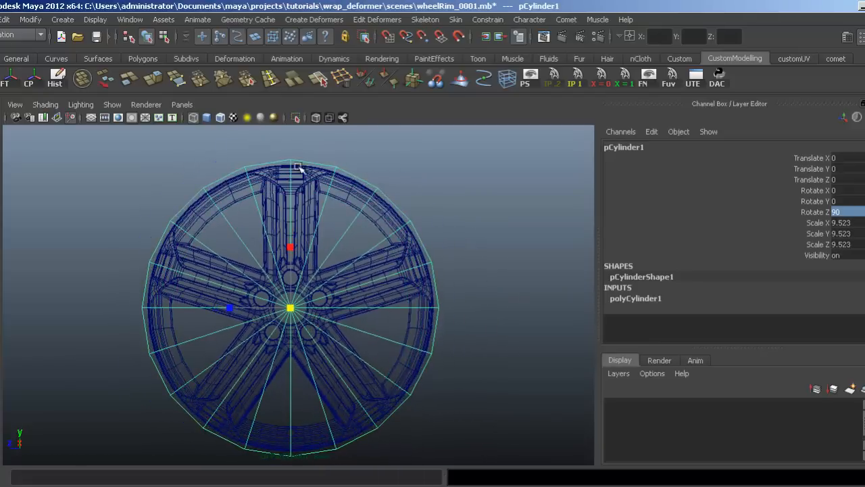
Step: From Side View, scale the cylinder down in Y into a thin disc around the rim
{"action": "key", "text": "space"}
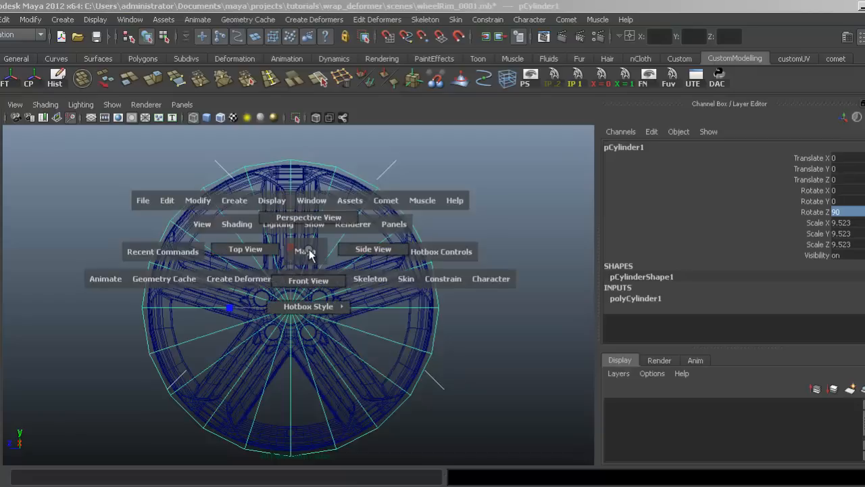
{"action": "left_click", "coordinate": [308, 280]}
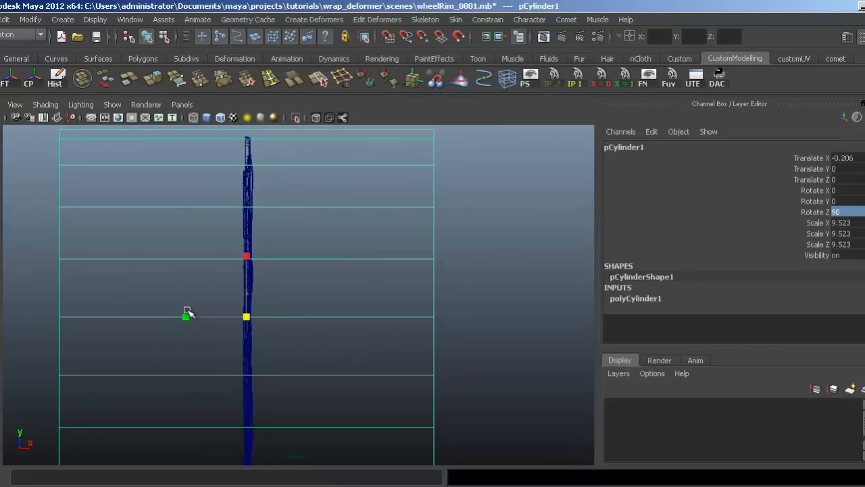
{"action": "left_click_drag", "start_coordinate": [186, 315], "coordinate": [246, 311]}
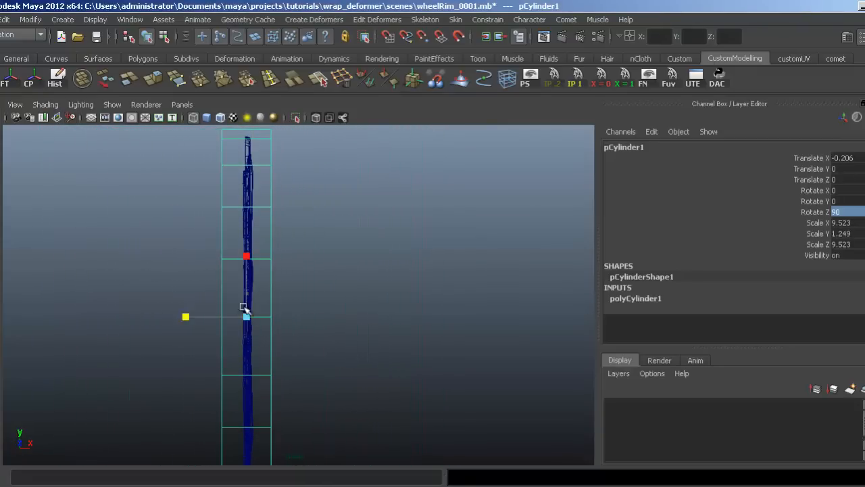
{"action": "left_click_drag", "start_coordinate": [247, 306], "coordinate": [169, 362]}
{"action": "type", "text": "6"}
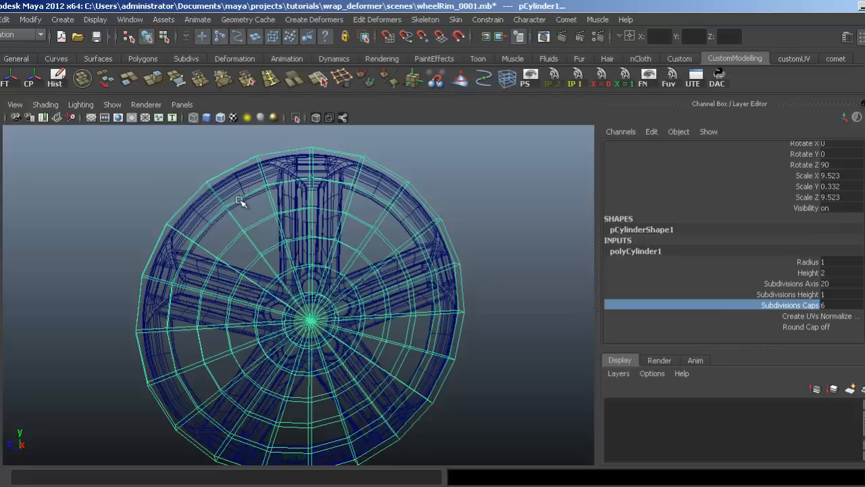
{"action": "mouse_move", "coordinate": [415, 403]}
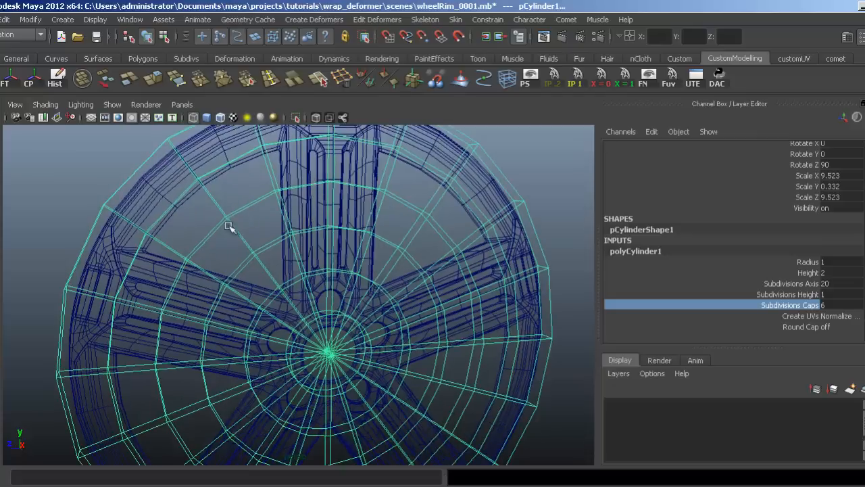
{"action": "mouse_move", "coordinate": [294, 171]}
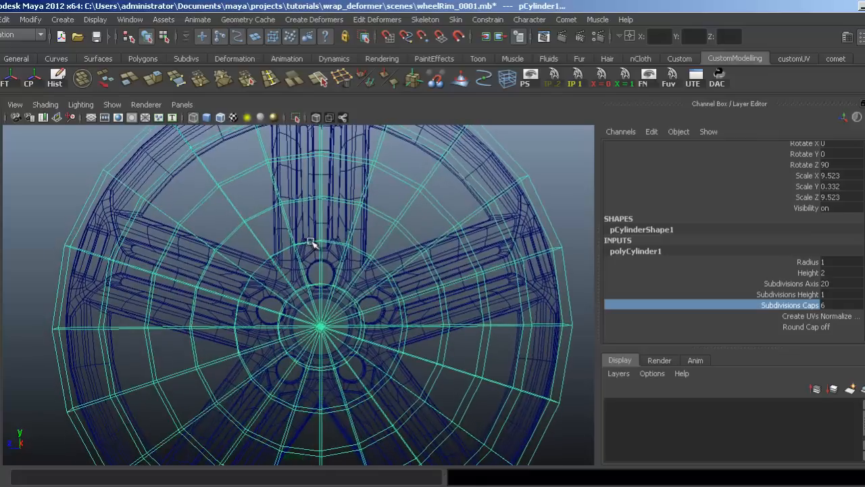
{"action": "mouse_move", "coordinate": [299, 275]}
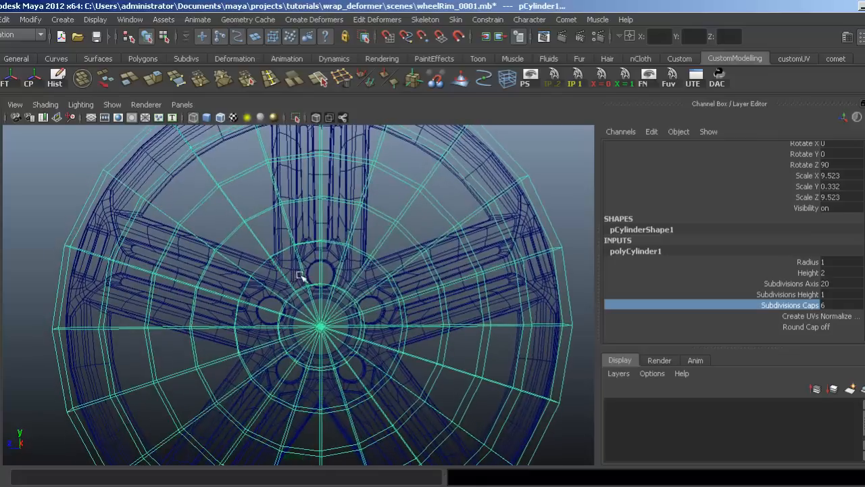
Step: Orbit to check the cylinder's six cap rings line up over the rim's hub and spokes
{"action": "left_click_drag", "start_coordinate": [301, 273], "coordinate": [314, 247]}
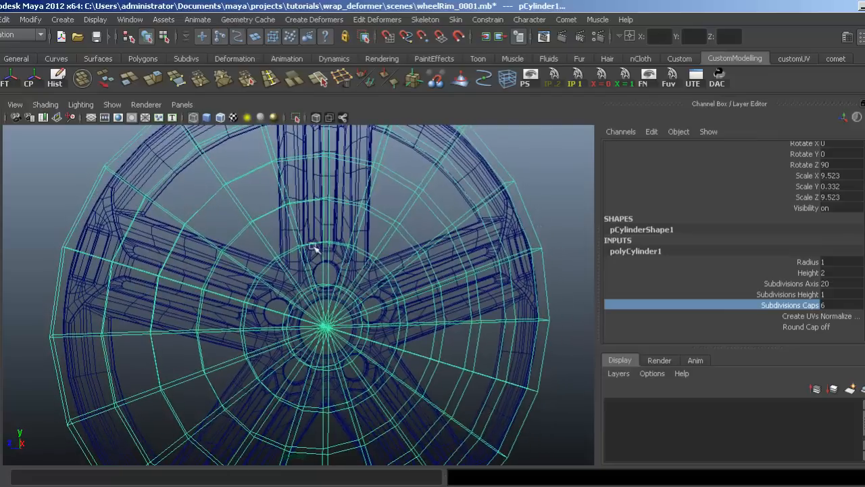
{"action": "mouse_move", "coordinate": [294, 281]}
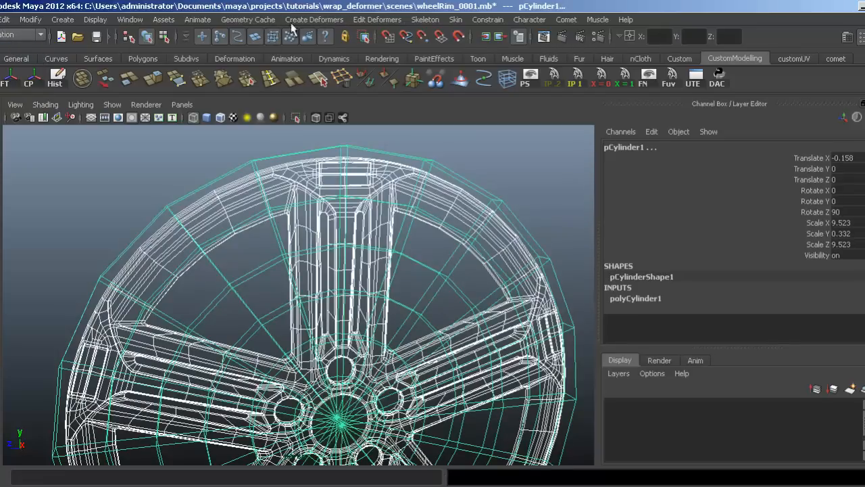
Step: Apply Create Deformers > Wrap so pCylinder1 drives wheelRim1 through wrap1
{"action": "left_click", "coordinate": [314, 18]}
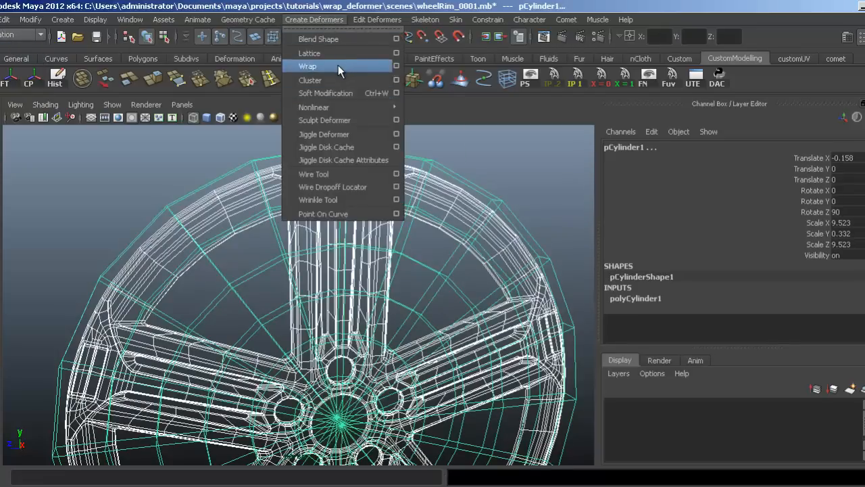
{"action": "left_click", "coordinate": [308, 65]}
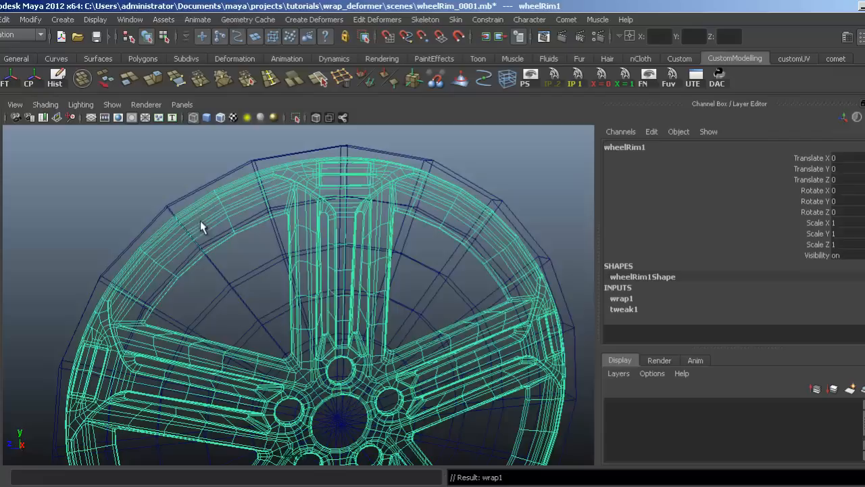
{"action": "mouse_move", "coordinate": [172, 215]}
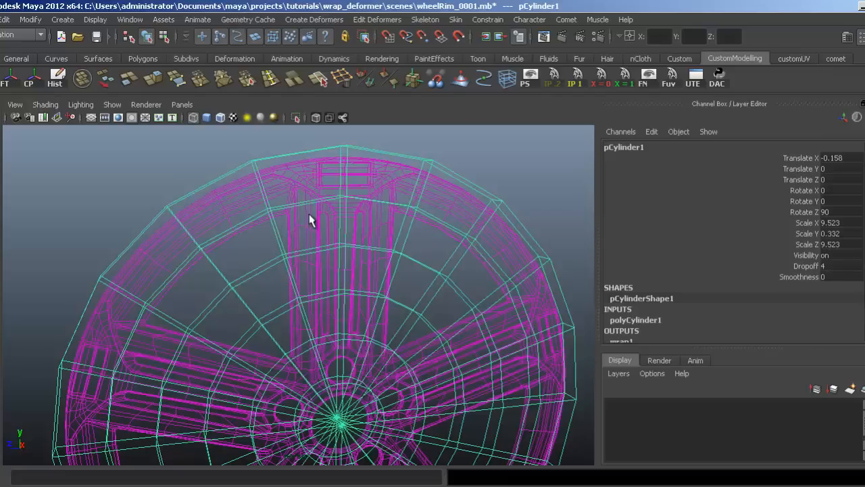
{"action": "mouse_move", "coordinate": [294, 179]}
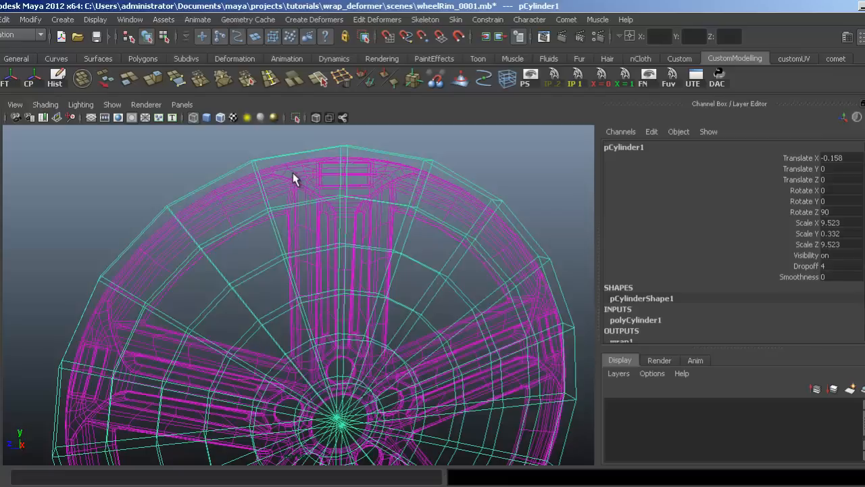
{"action": "mouse_move", "coordinate": [298, 191]}
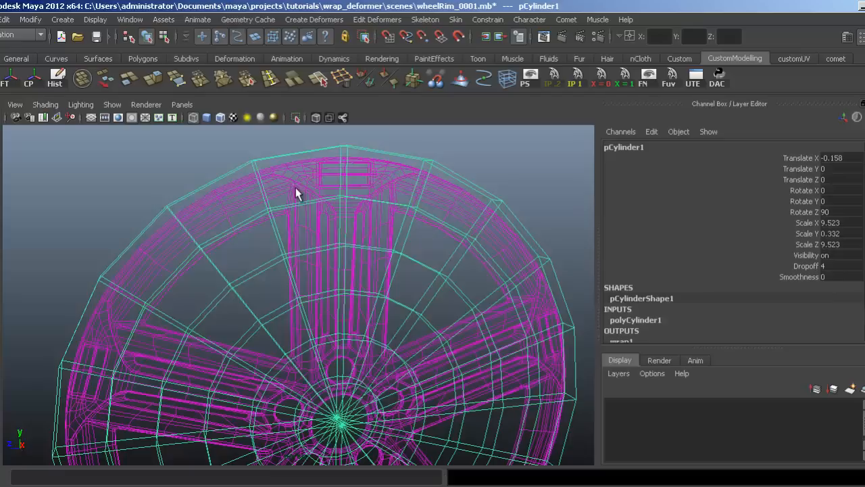
{"action": "mouse_move", "coordinate": [260, 305]}
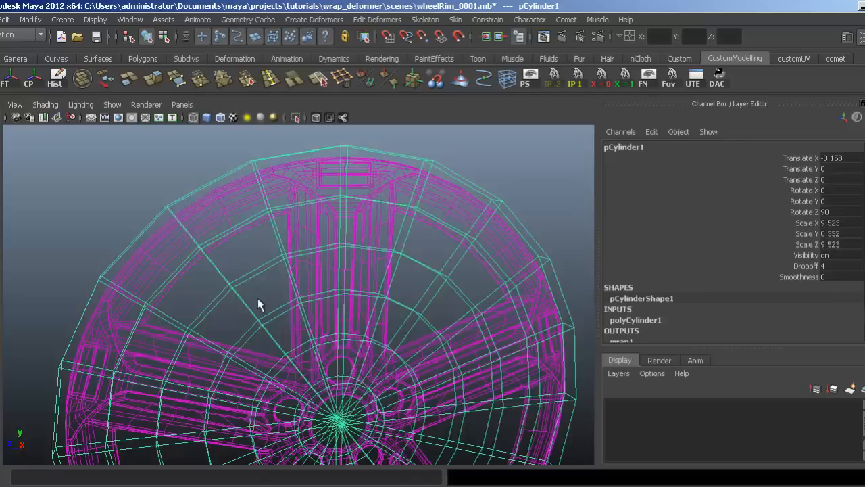
Step: In cylinder Edge mode, orbit to the side and move edge loops to bow the rim
{"action": "right_click", "coordinate": [257, 304]}
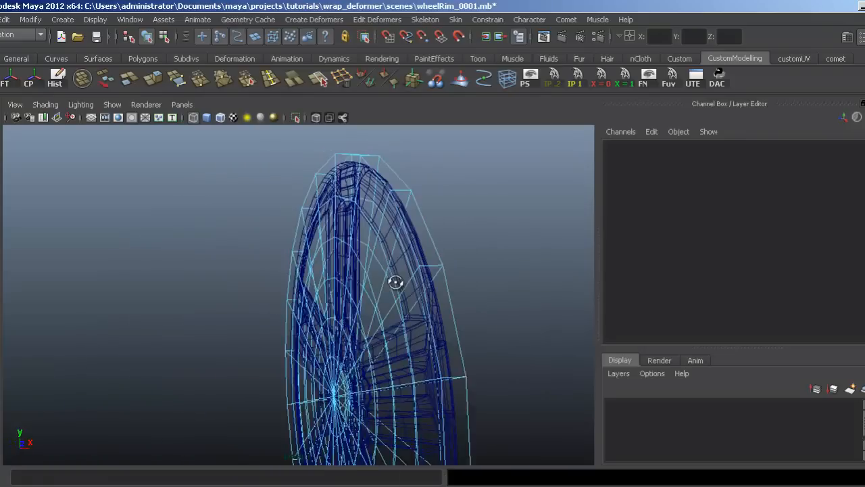
{"action": "left_click_drag", "start_coordinate": [395, 282], "coordinate": [261, 282]}
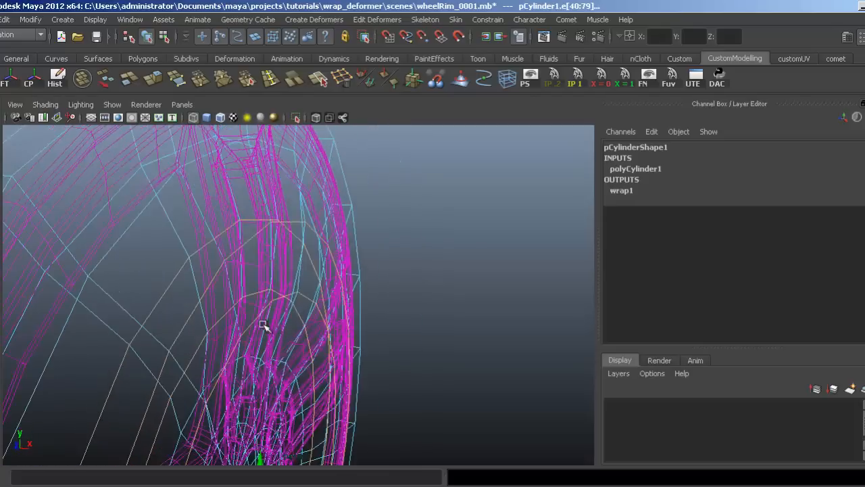
{"action": "left_click_drag", "start_coordinate": [264, 325], "coordinate": [449, 336]}
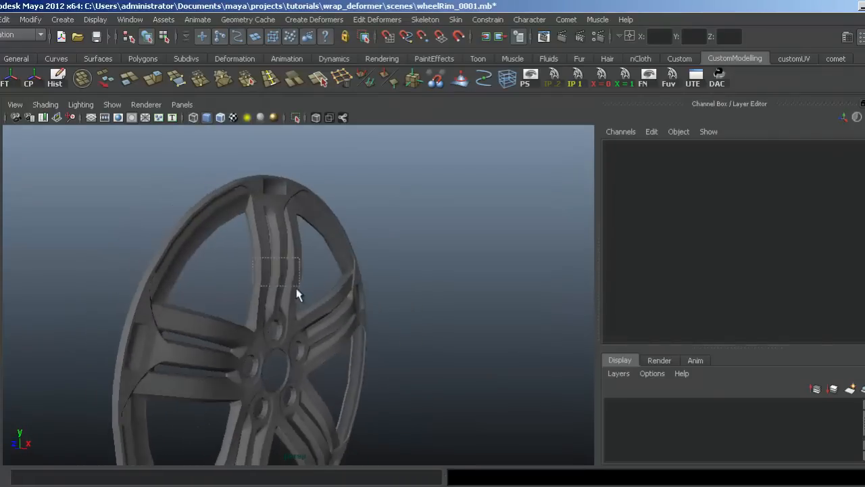
Step: Zoom out and adjust the view to show the whole bowed wheel rim
{"action": "left_click_drag", "start_coordinate": [297, 294], "coordinate": [340, 255]}
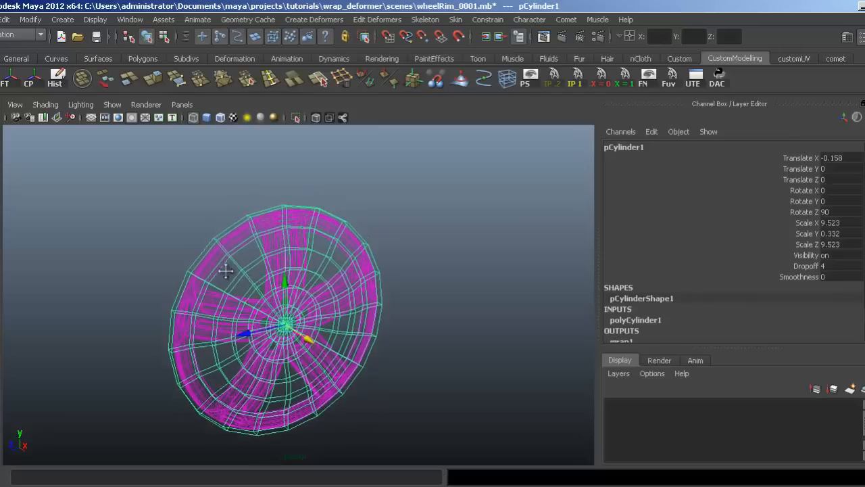
{"action": "left_click_drag", "start_coordinate": [227, 271], "coordinate": [254, 247]}
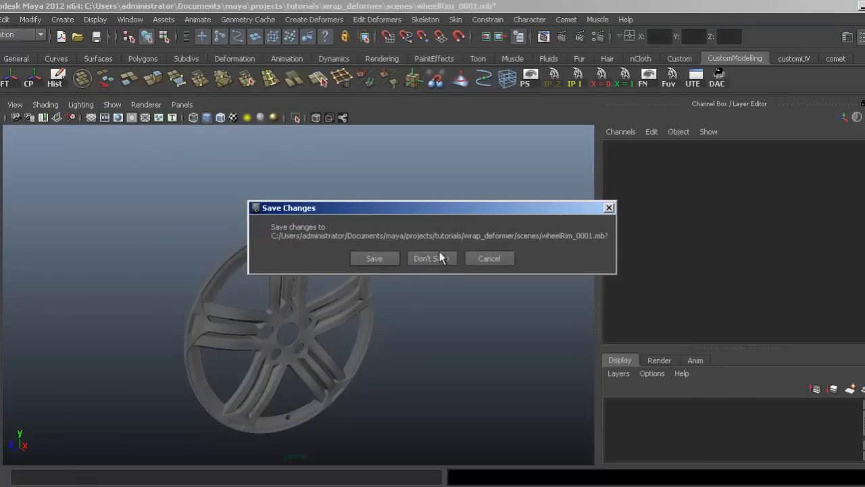
Step: Discard the wheel rim changes and select the trousers together with trousersWrap
{"action": "left_click", "coordinate": [432, 258]}
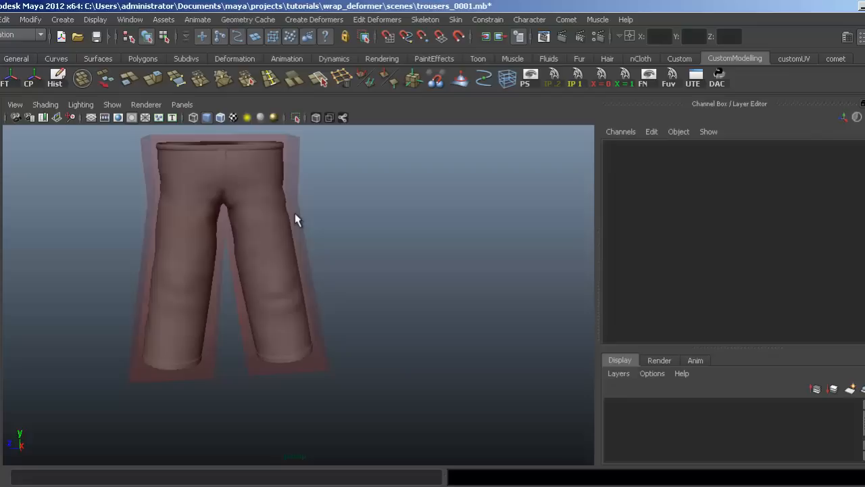
{"action": "left_click", "coordinate": [254, 202]}
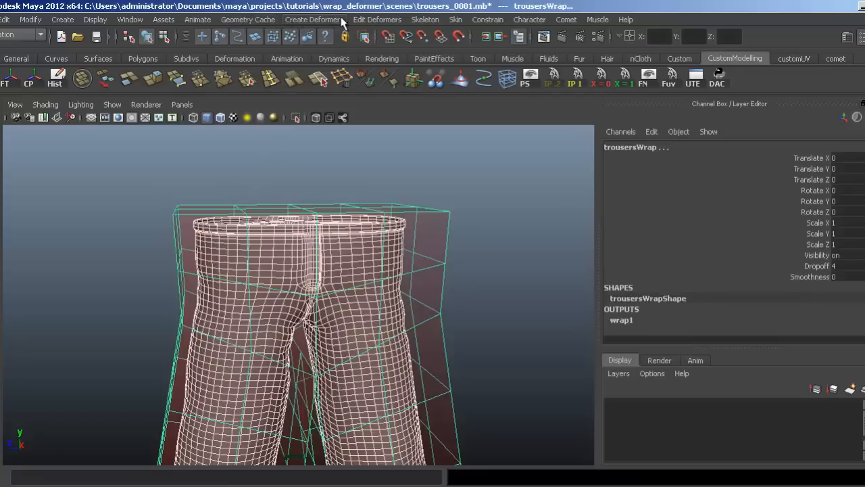
Step: Apply Create Deformers > Wrap, adding wrap2 to bind the trousers to trousersWrap
{"action": "left_click", "coordinate": [314, 19]}
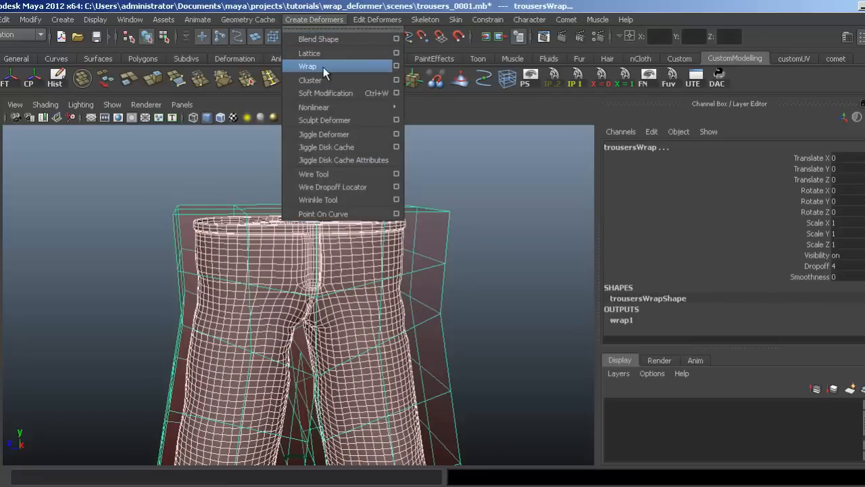
{"action": "left_click", "coordinate": [307, 66]}
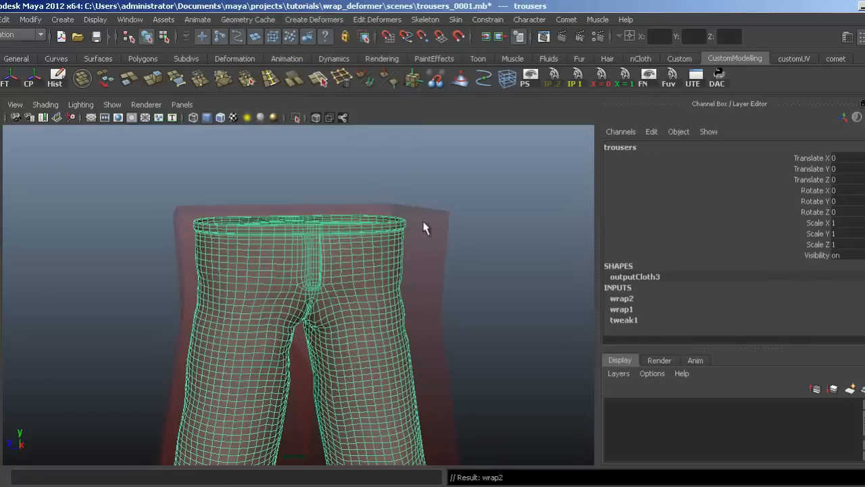